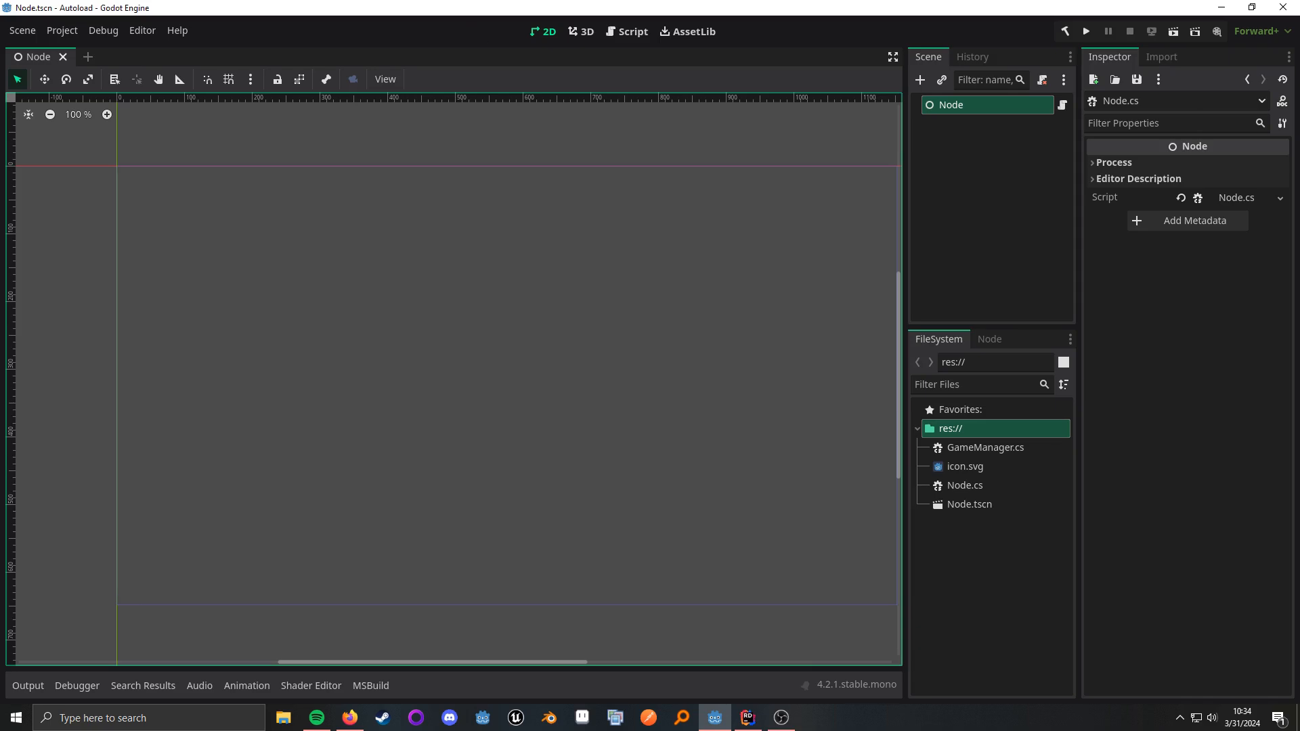
Step: Select GameManager.cs and browse Project Settings autoloads, closing without changes
click(349, 718)
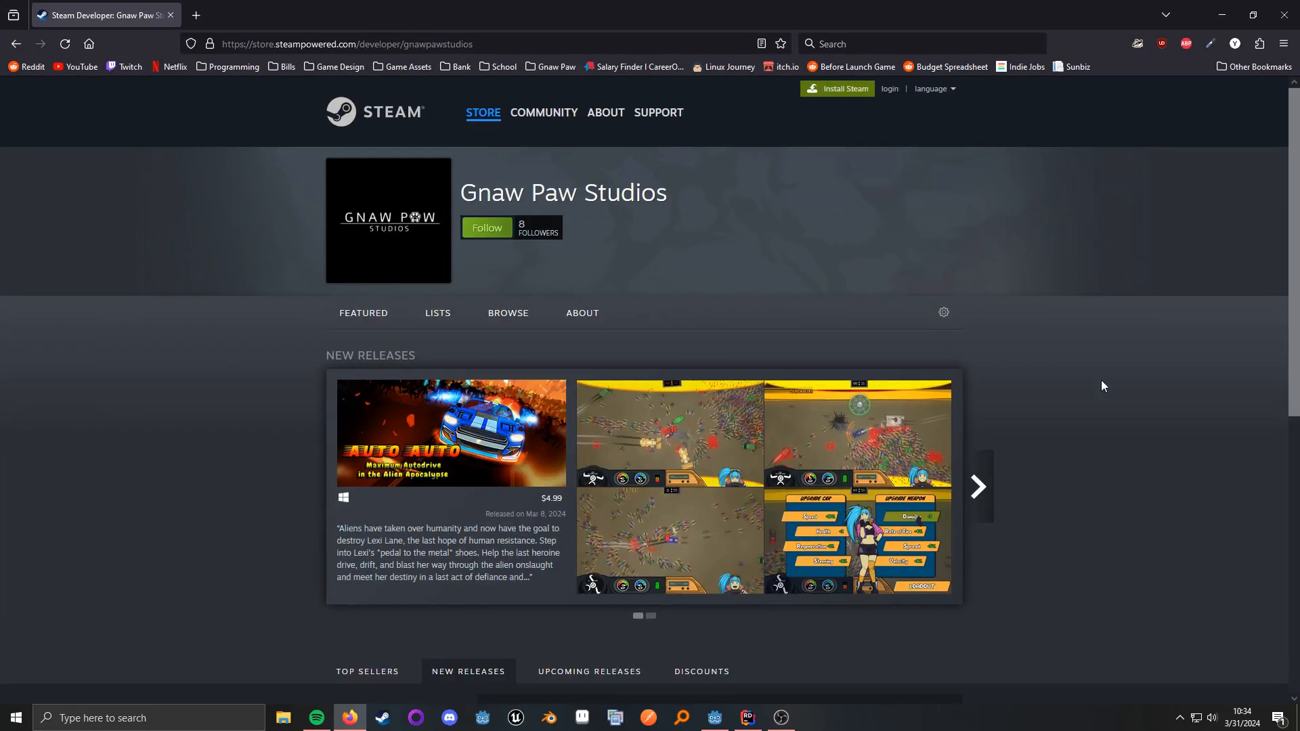
mouse_move(1069, 303)
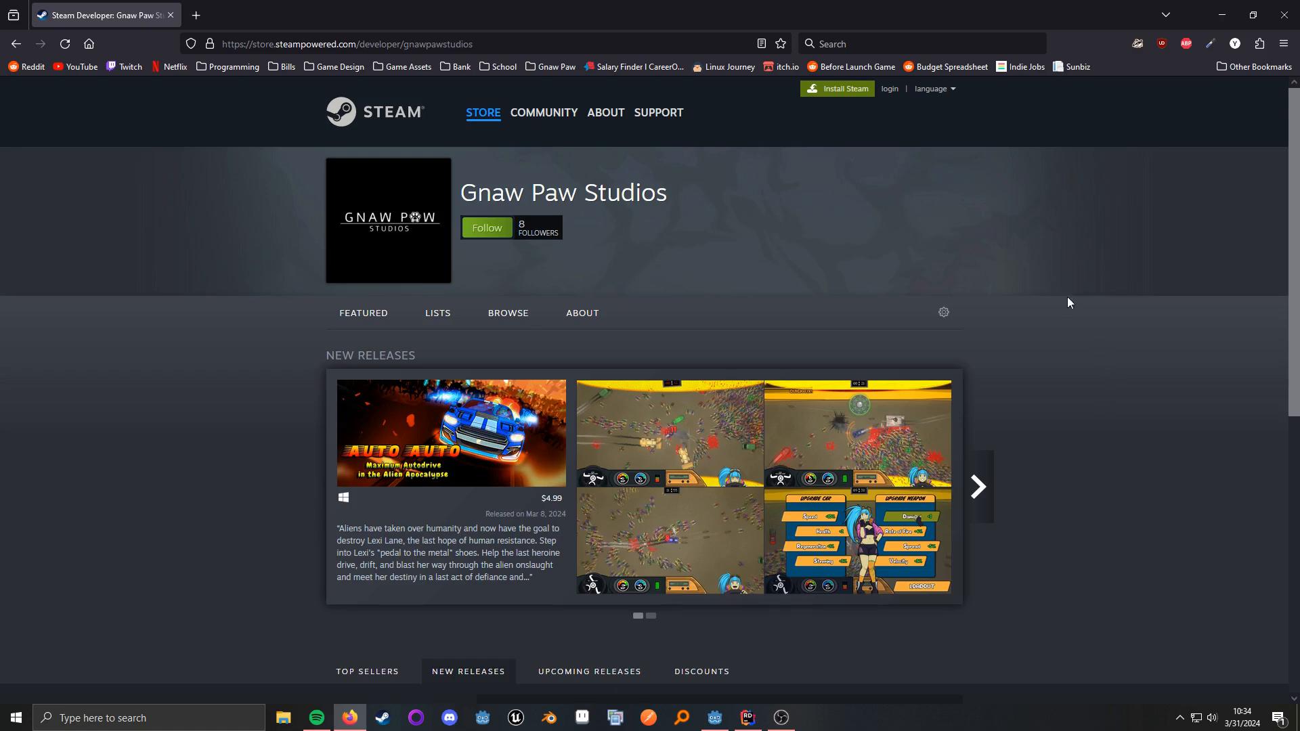
mouse_move(463, 21)
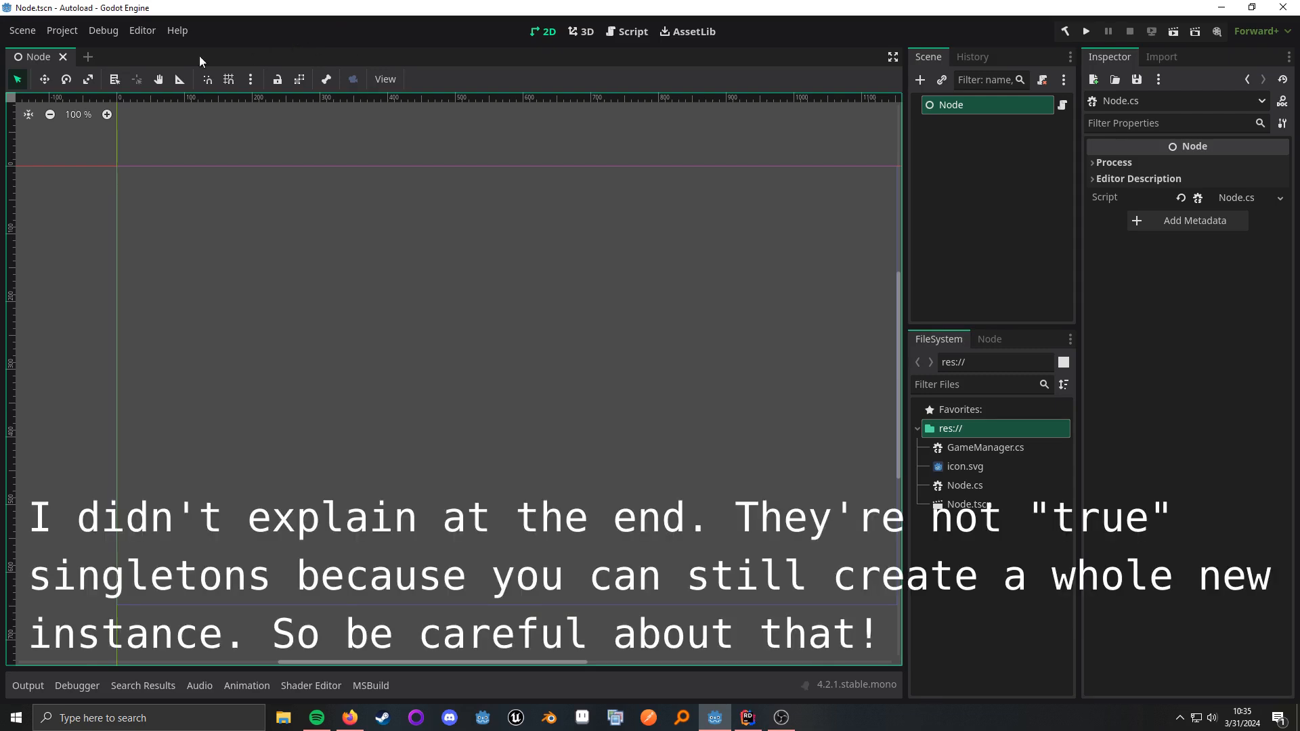
click(985, 447)
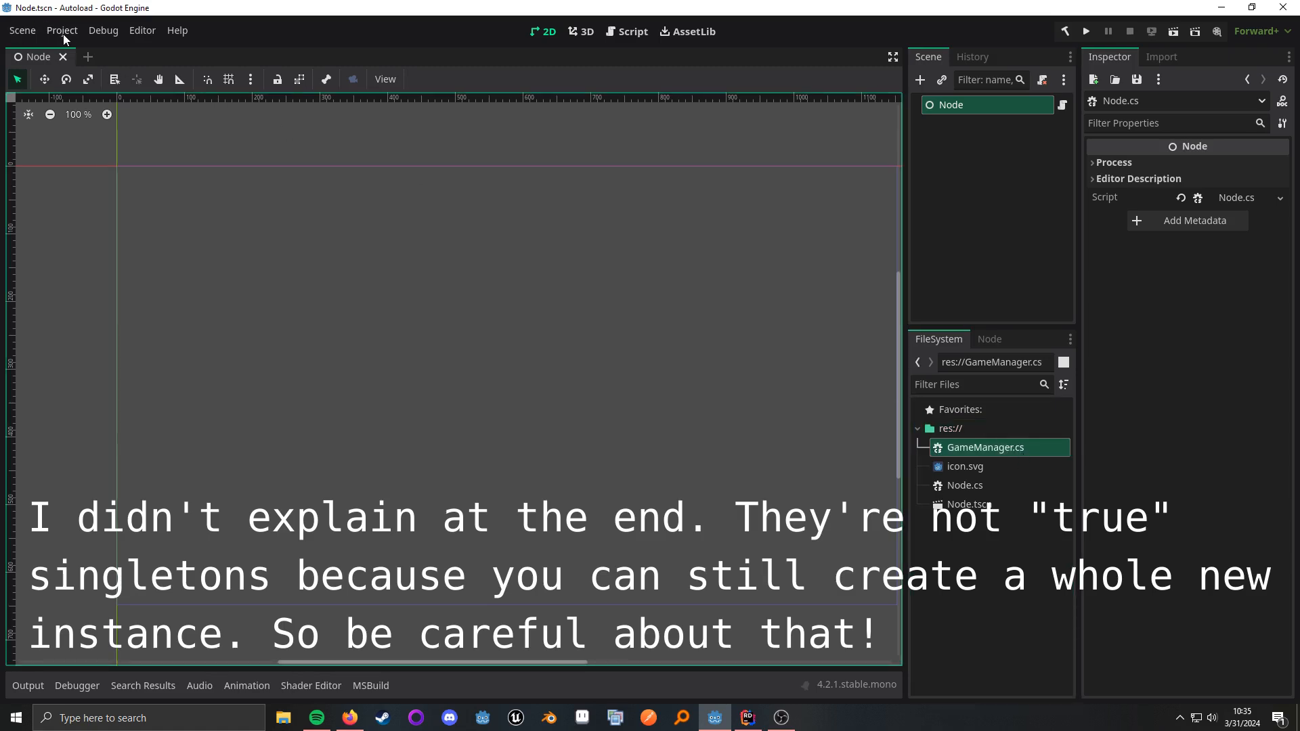
click(62, 30)
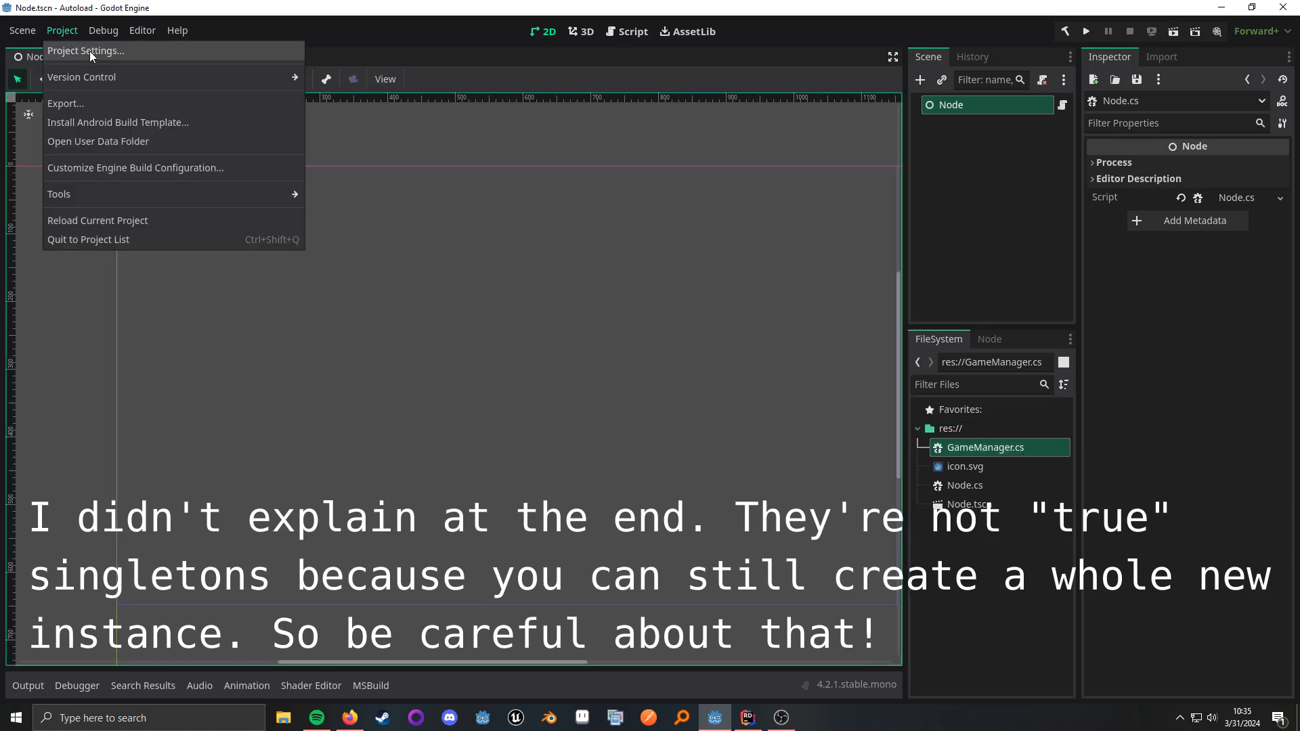
click(89, 50)
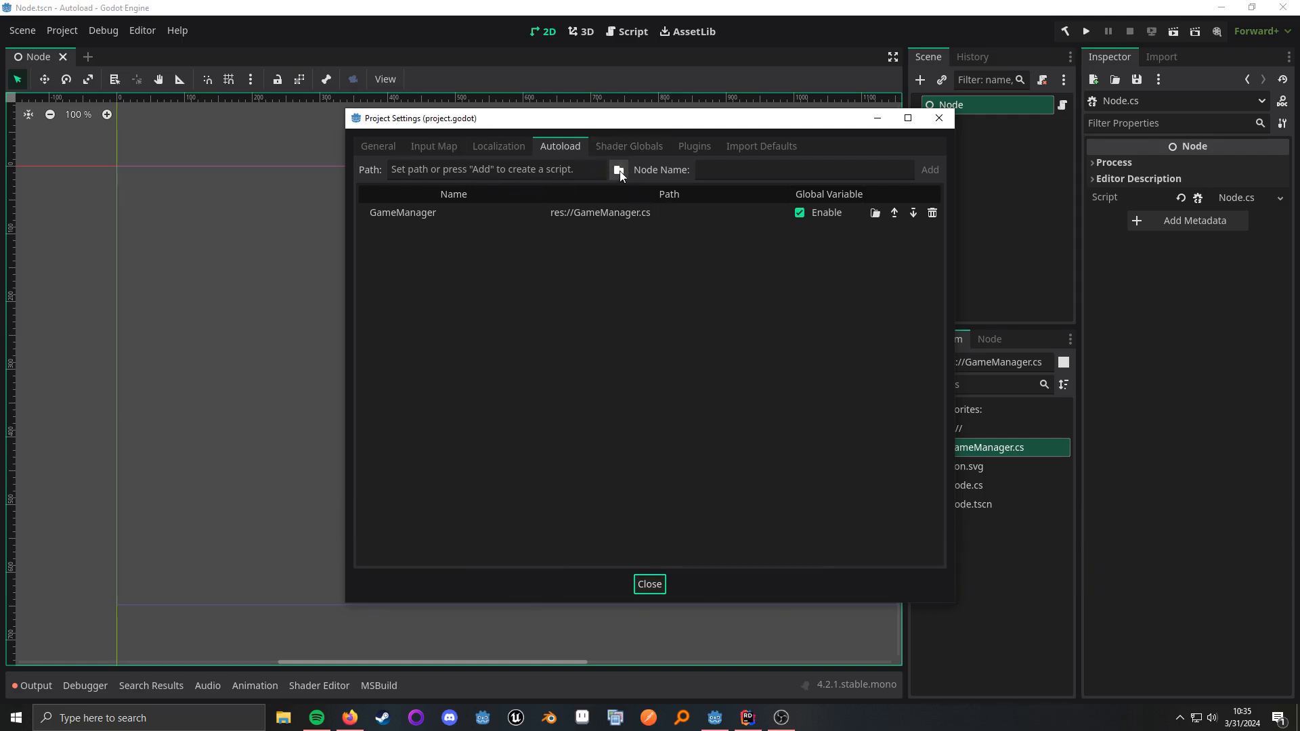
click(619, 170)
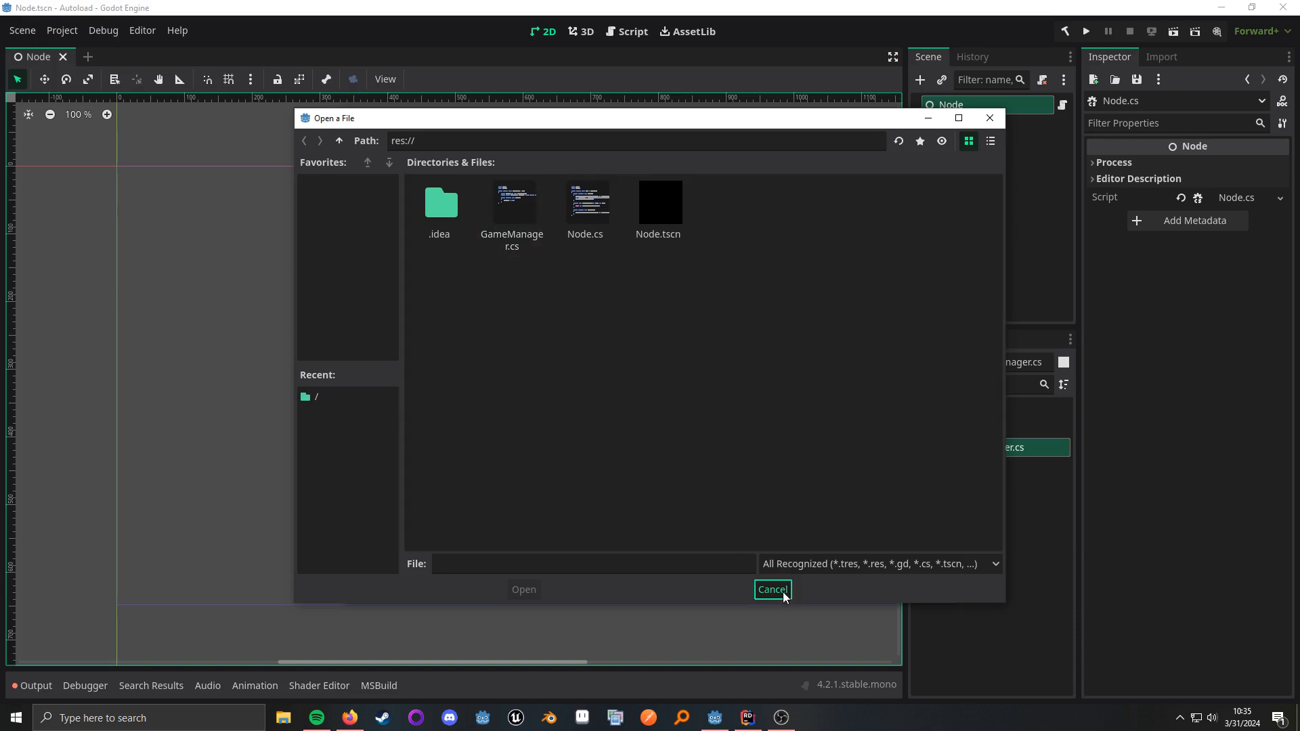
click(773, 590)
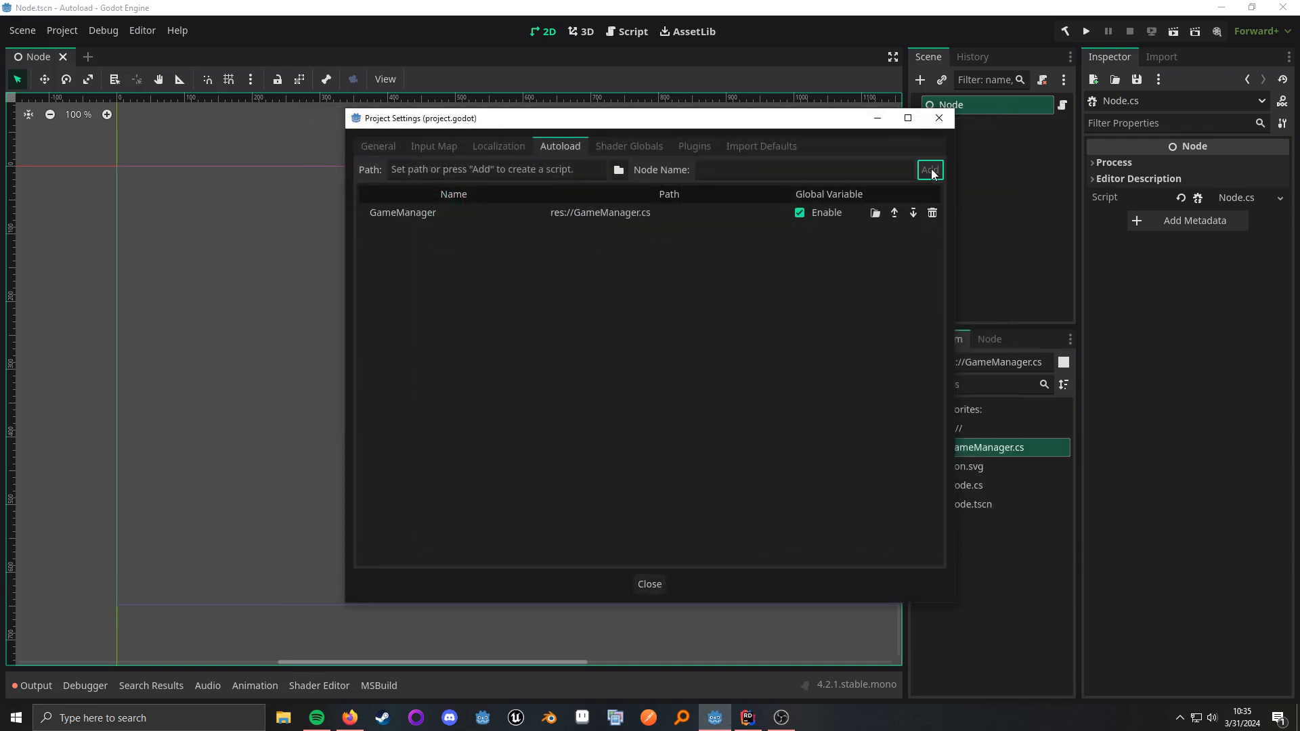
click(650, 583)
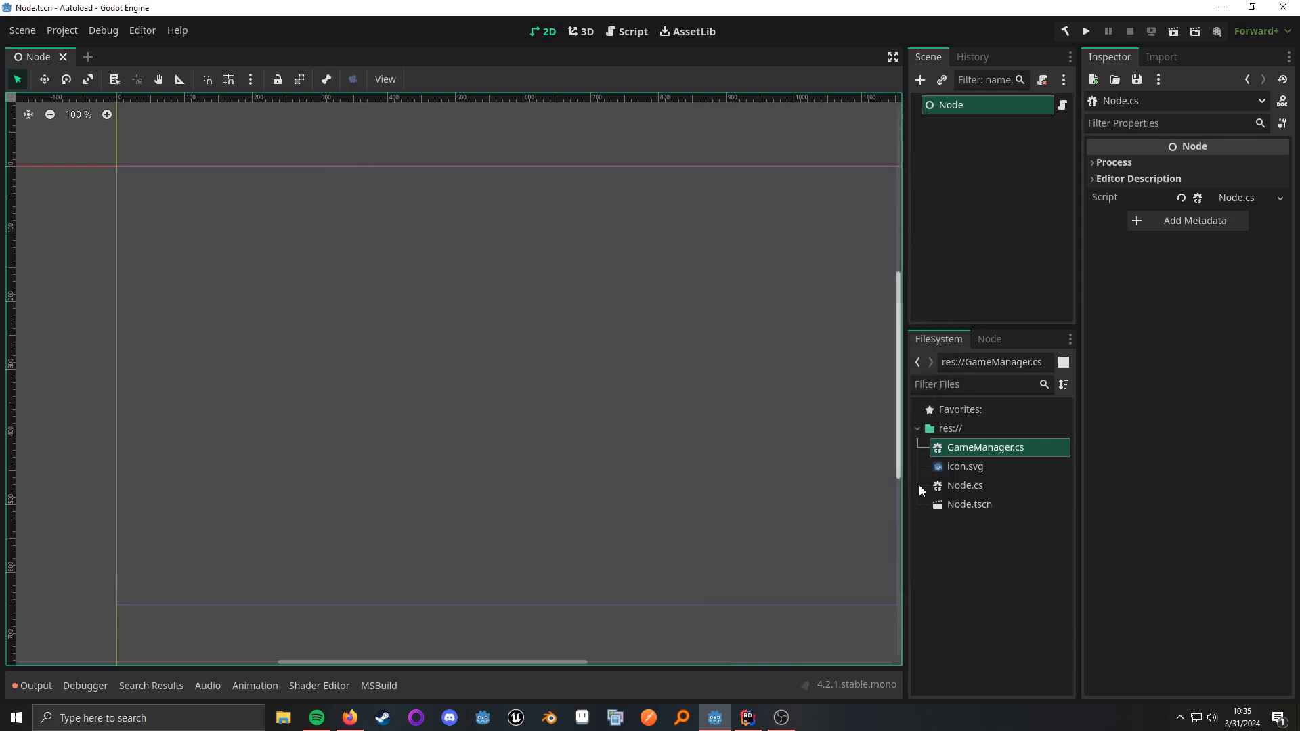
mouse_move(1011, 156)
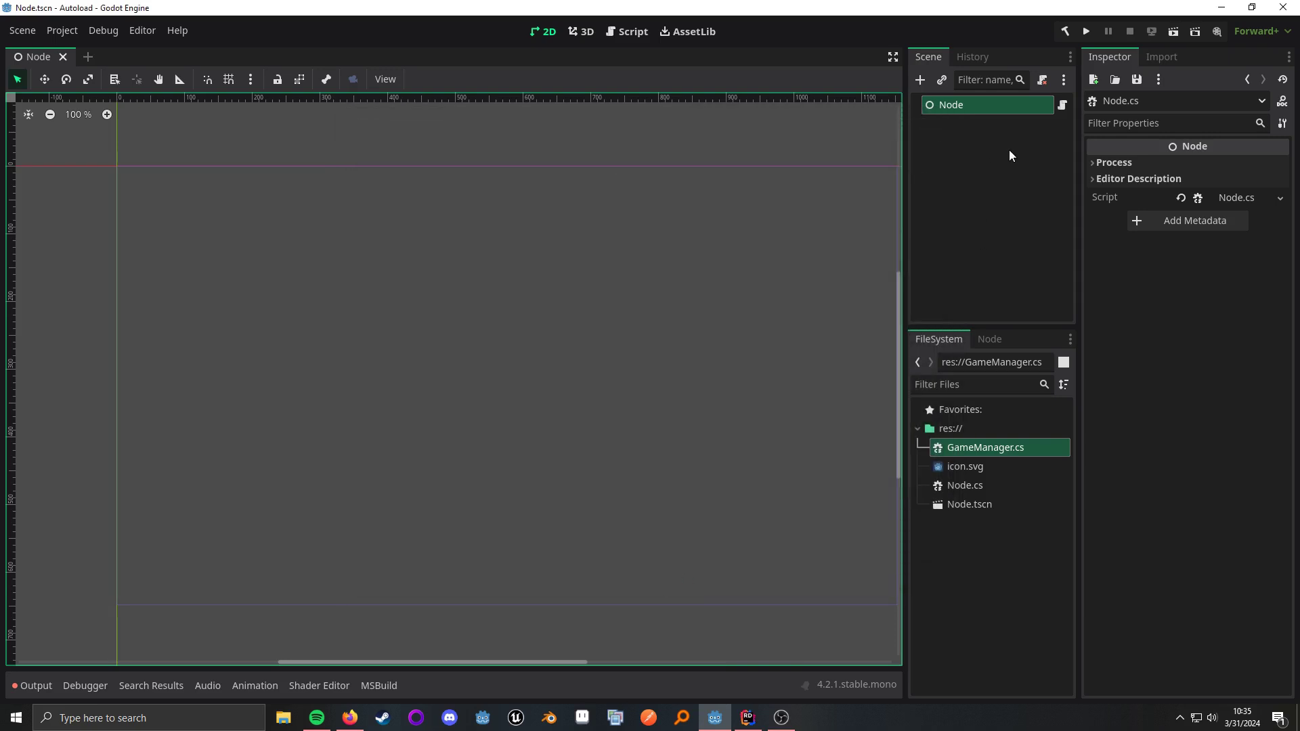
mouse_move(971, 124)
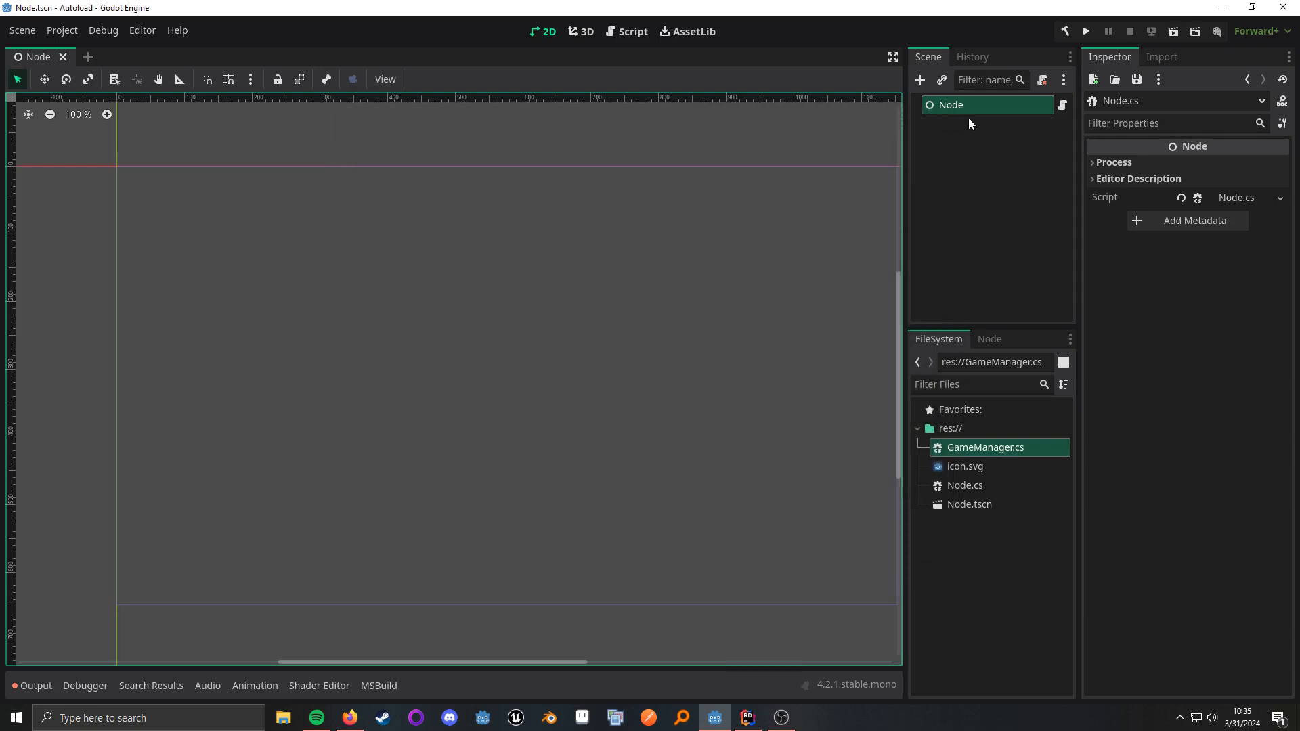
mouse_move(1066, 106)
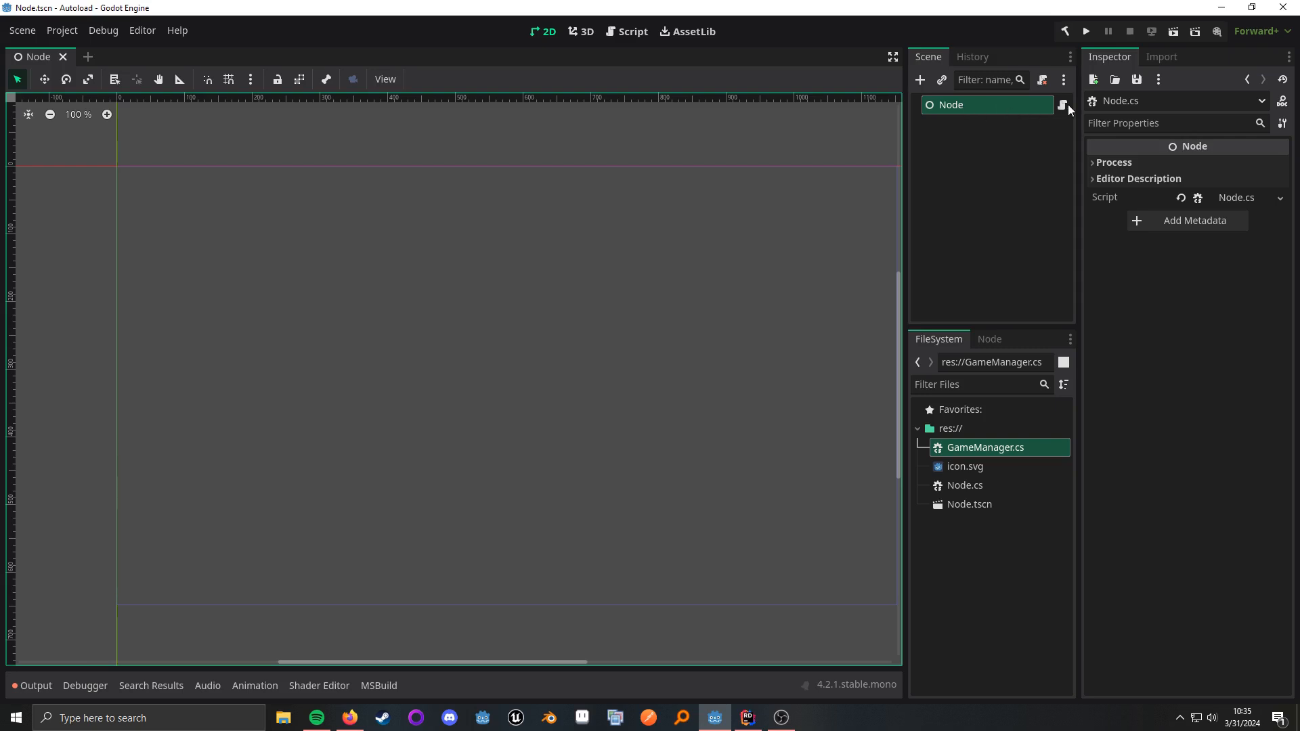
mouse_move(746, 718)
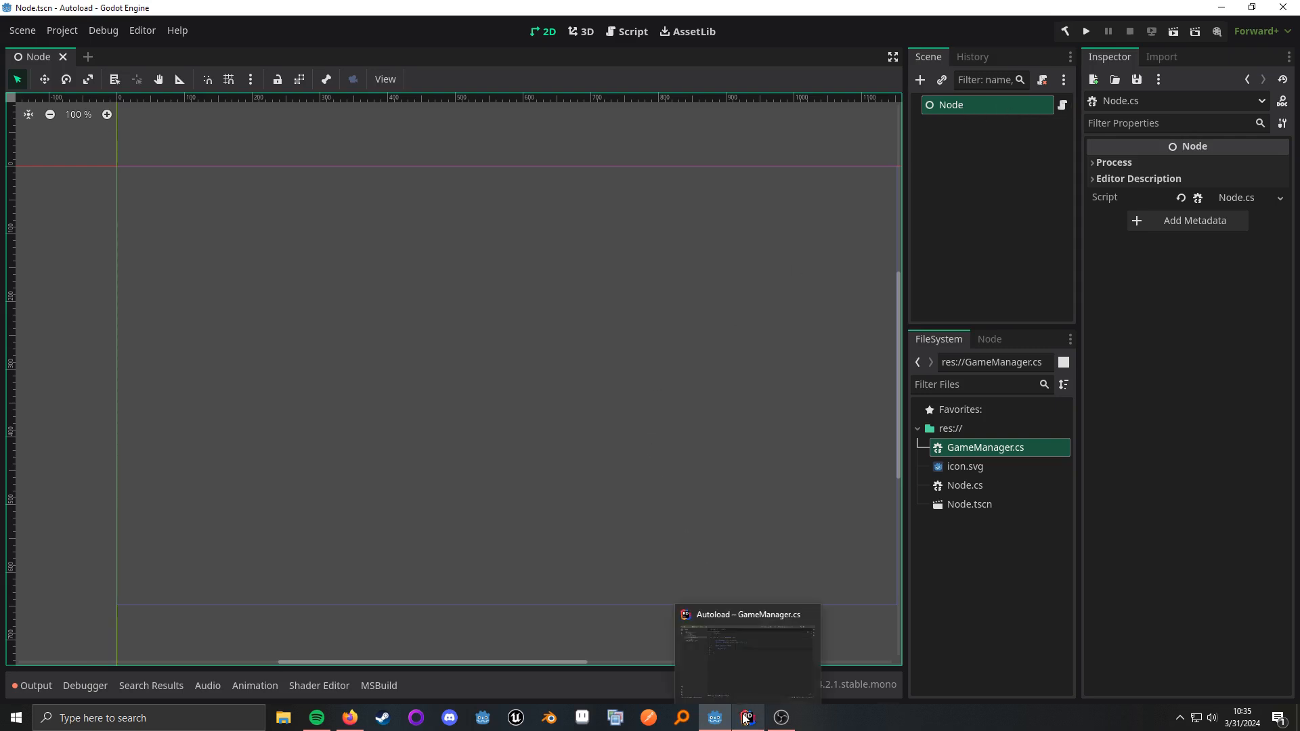
Step: Review GameManager.cs in Rider, then view Node.cs and its _Ready method
click(747, 718)
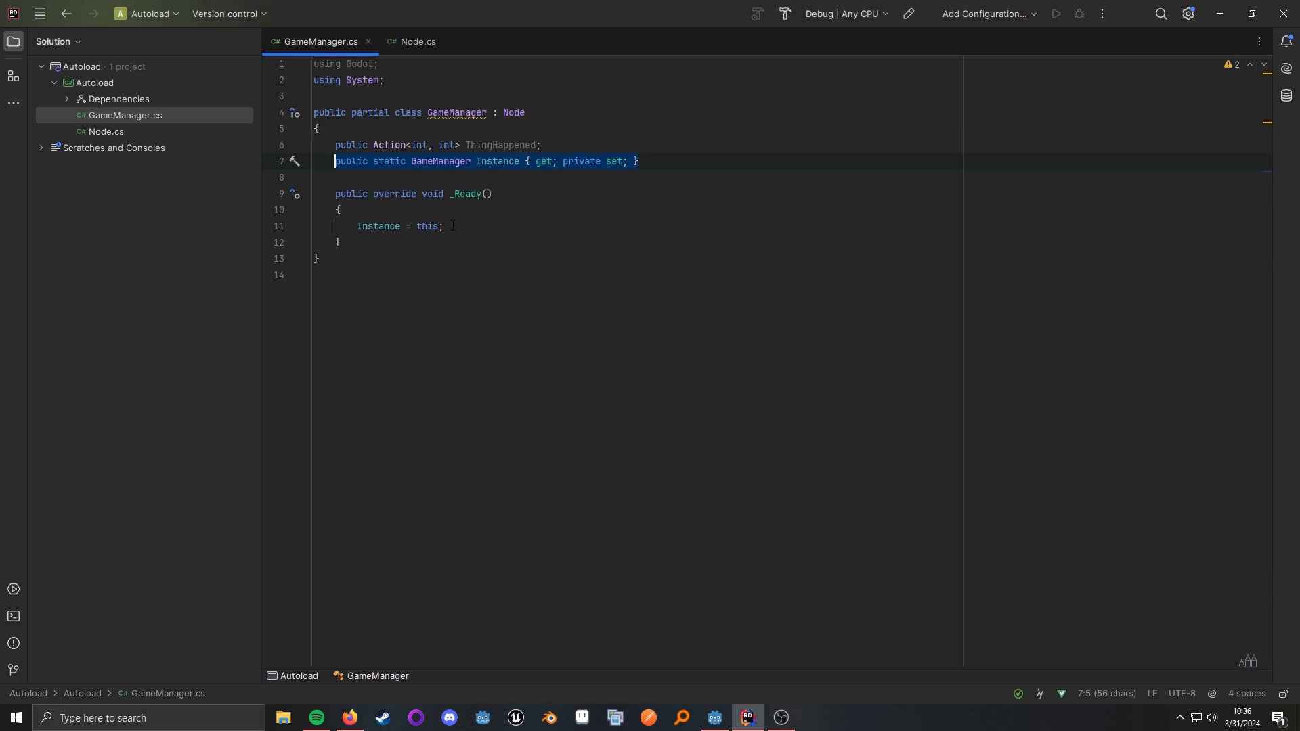
click(443, 226)
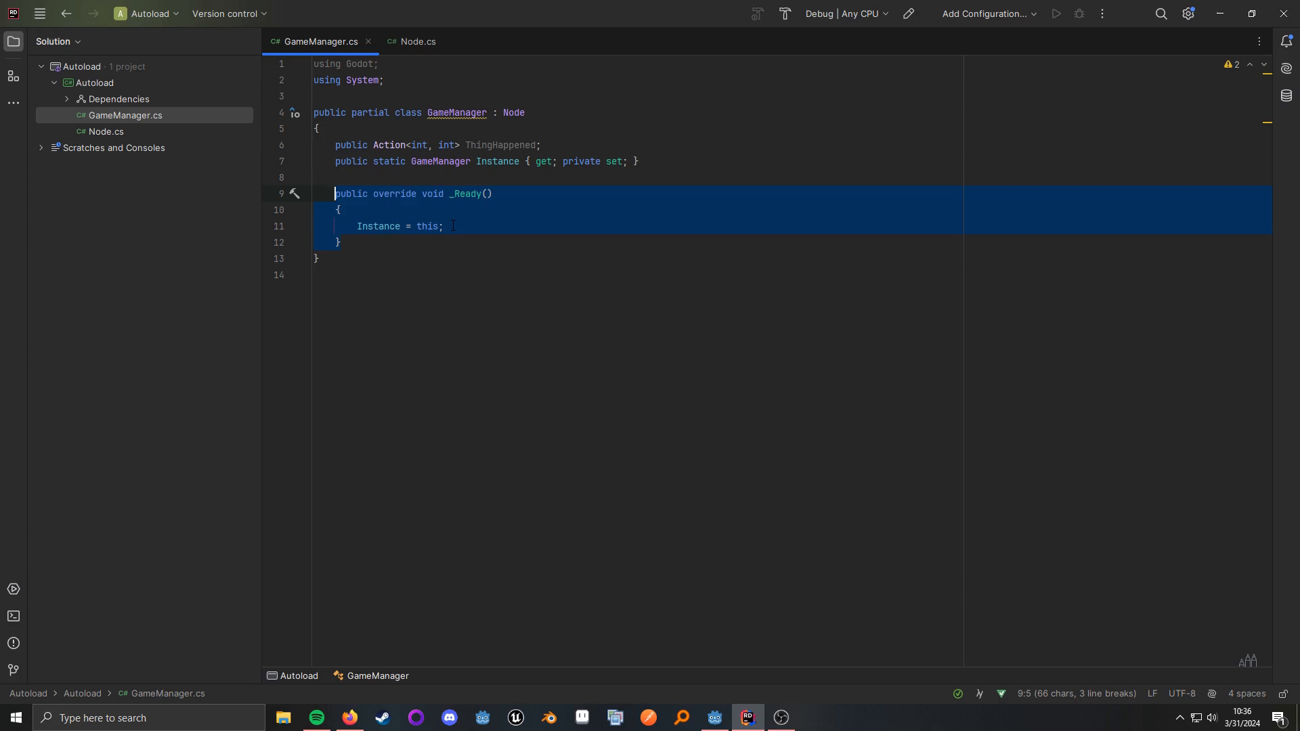
click(418, 41)
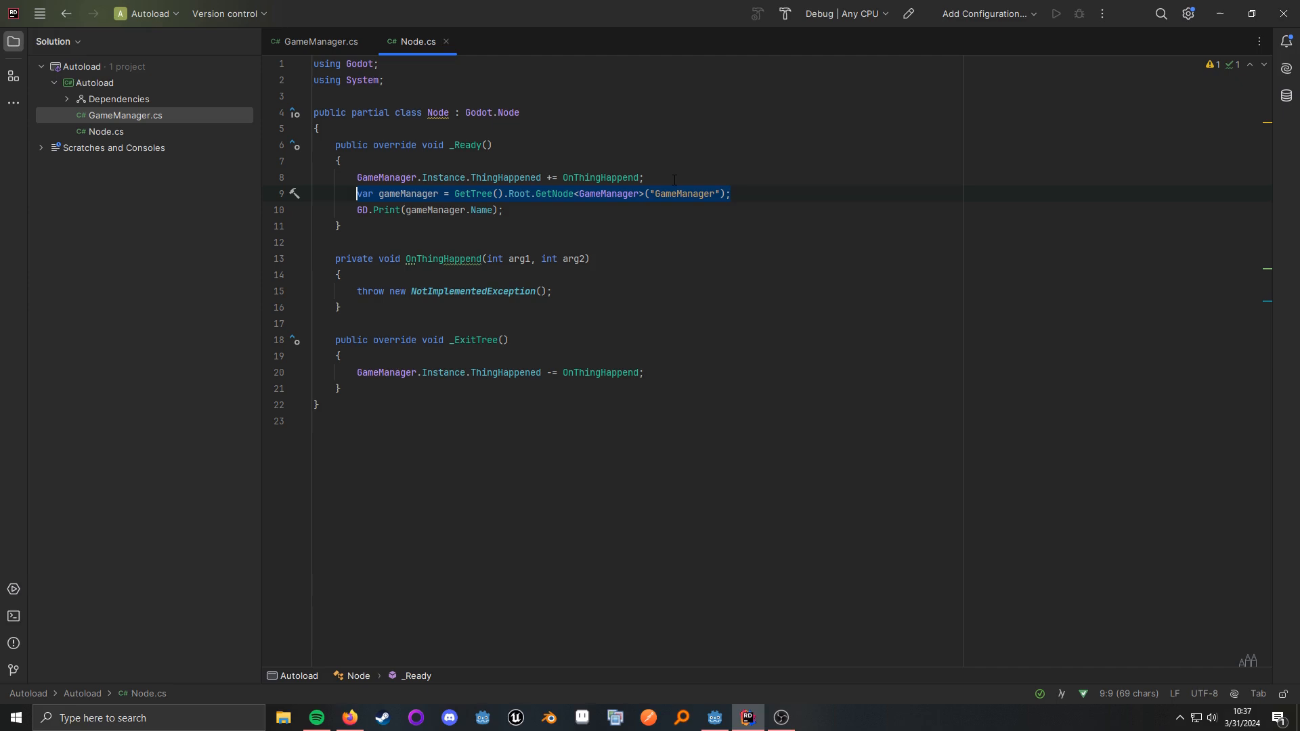
Step: Switch to Godot and back, adding an empty GD.Print(); on line 11 of Node.cs
click(715, 718)
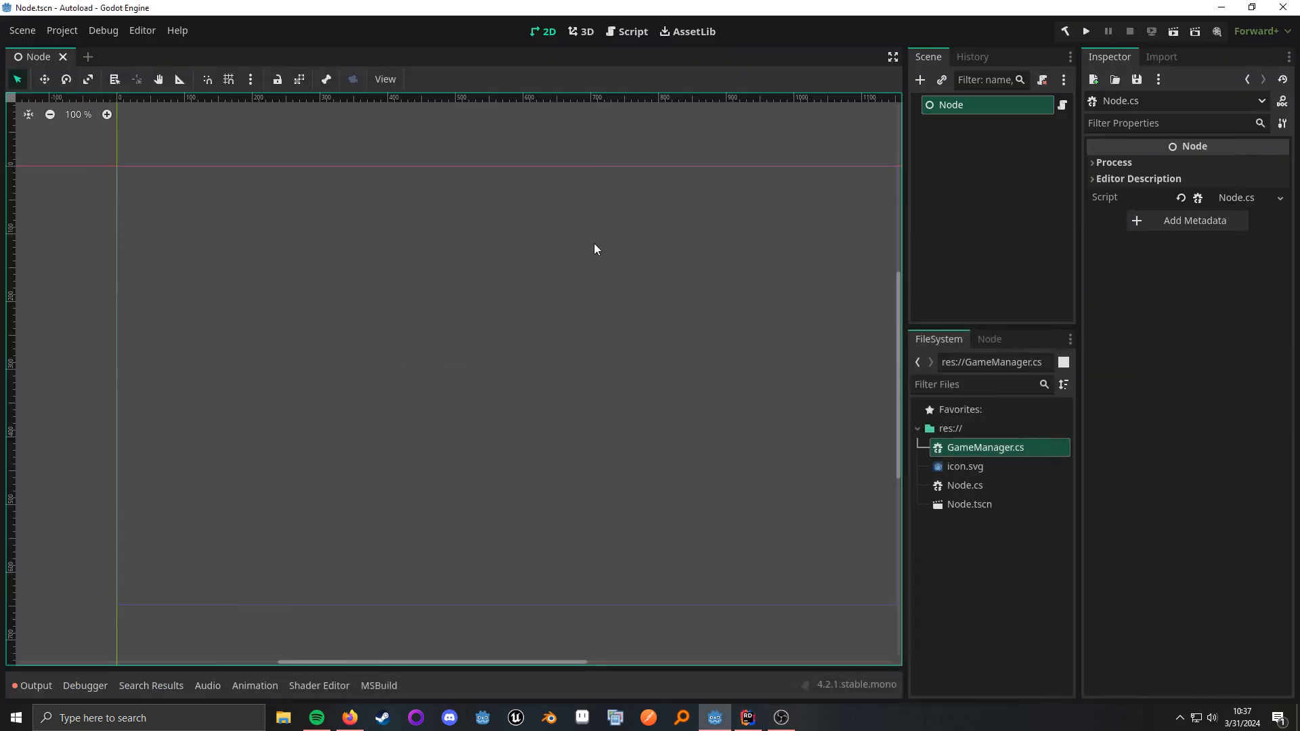
click(748, 718)
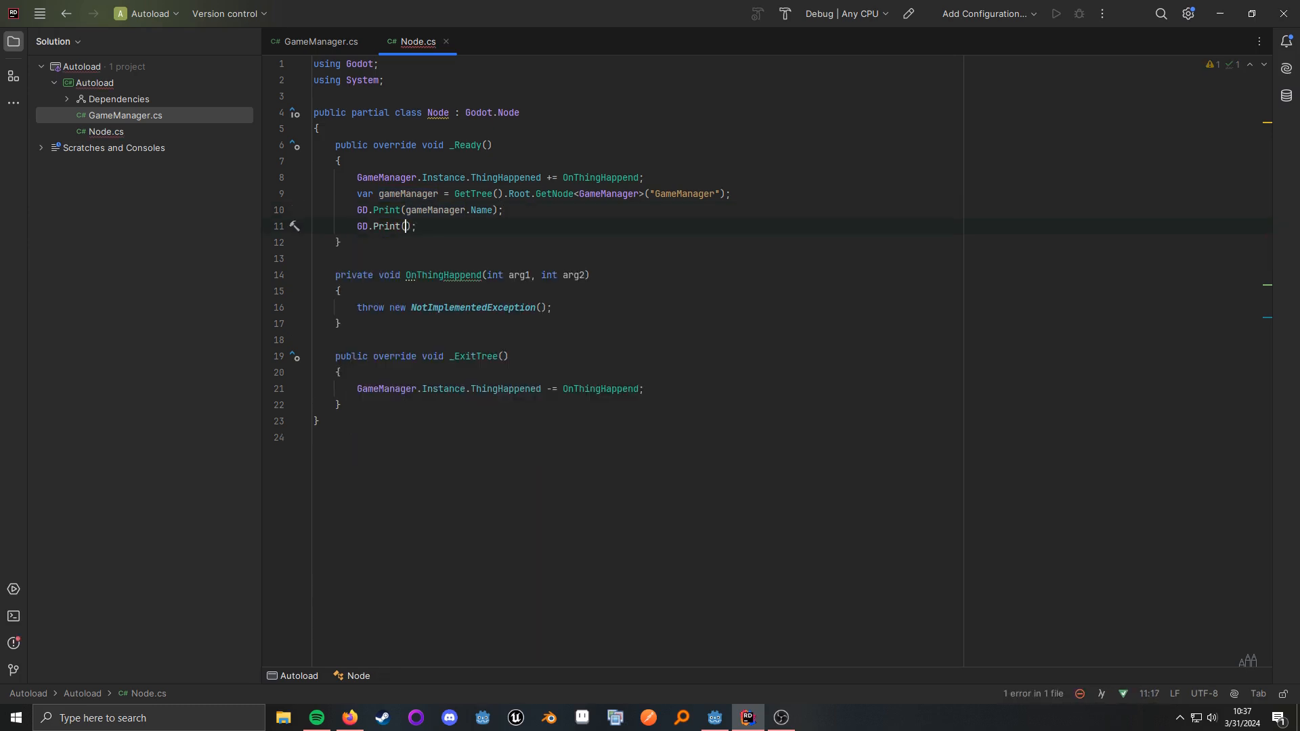
Step: Fill the new GD.Print with $"Instance version: {GameManager.Instance.Name}"
text(GameManager.Instance)
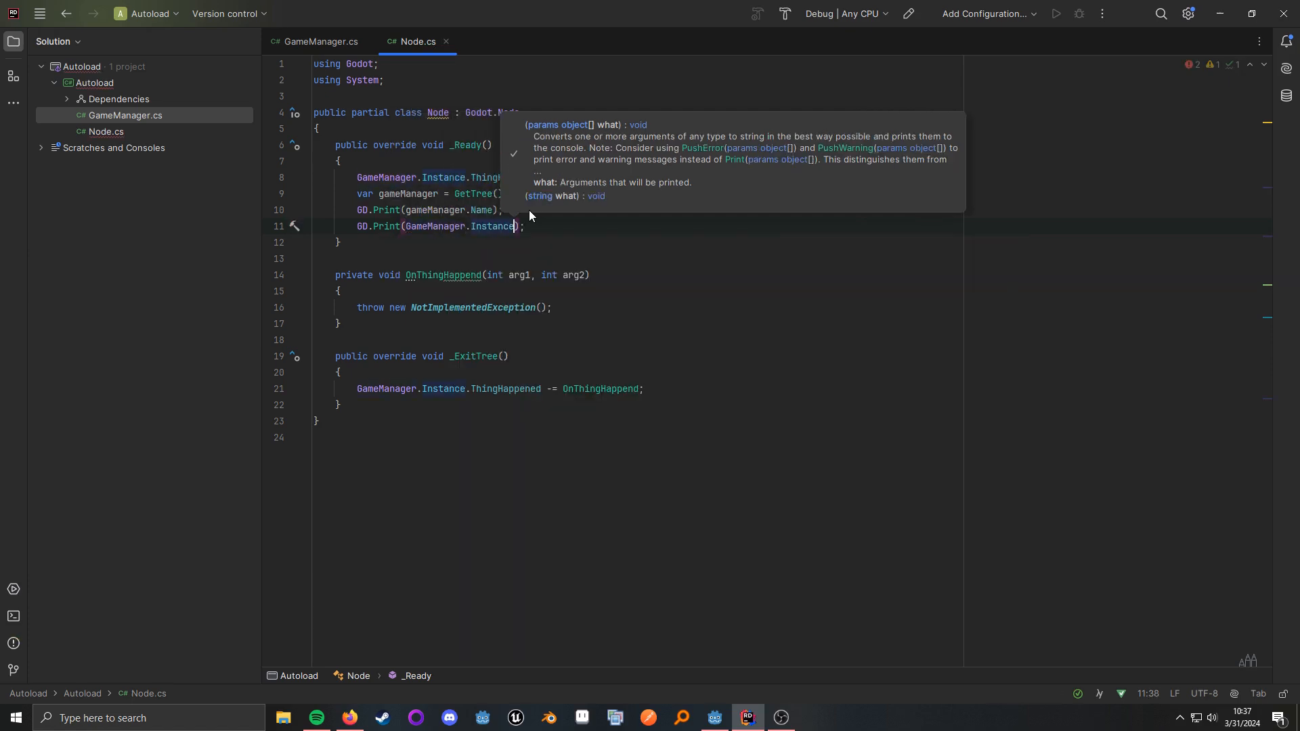
text(.Name)
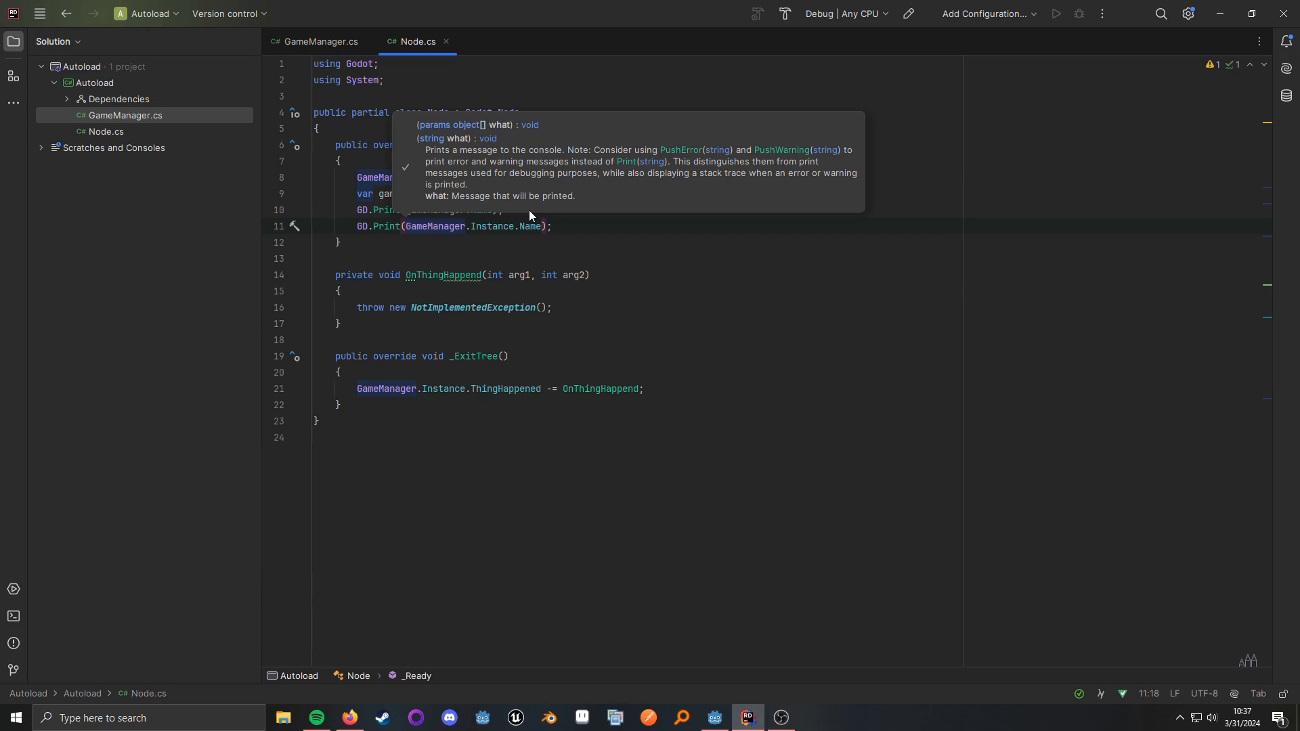
text($")
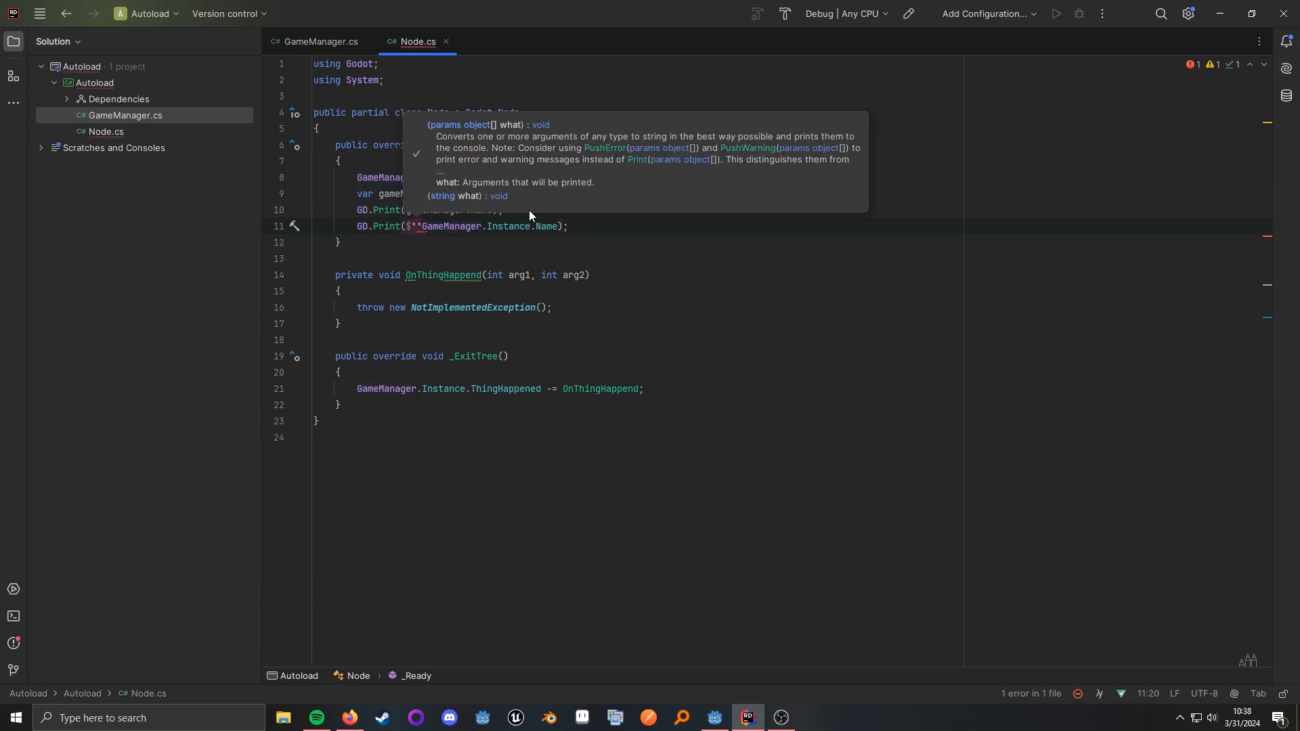
text(Instance version:)
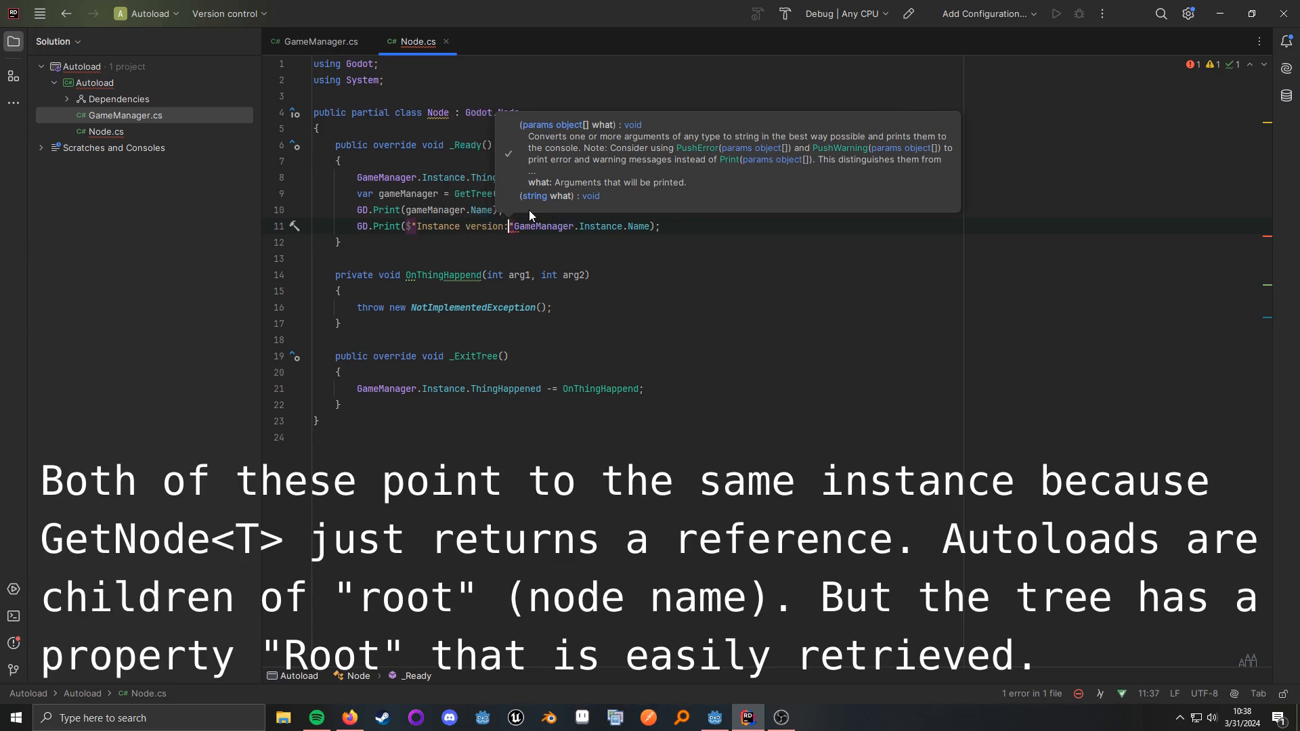
text({})
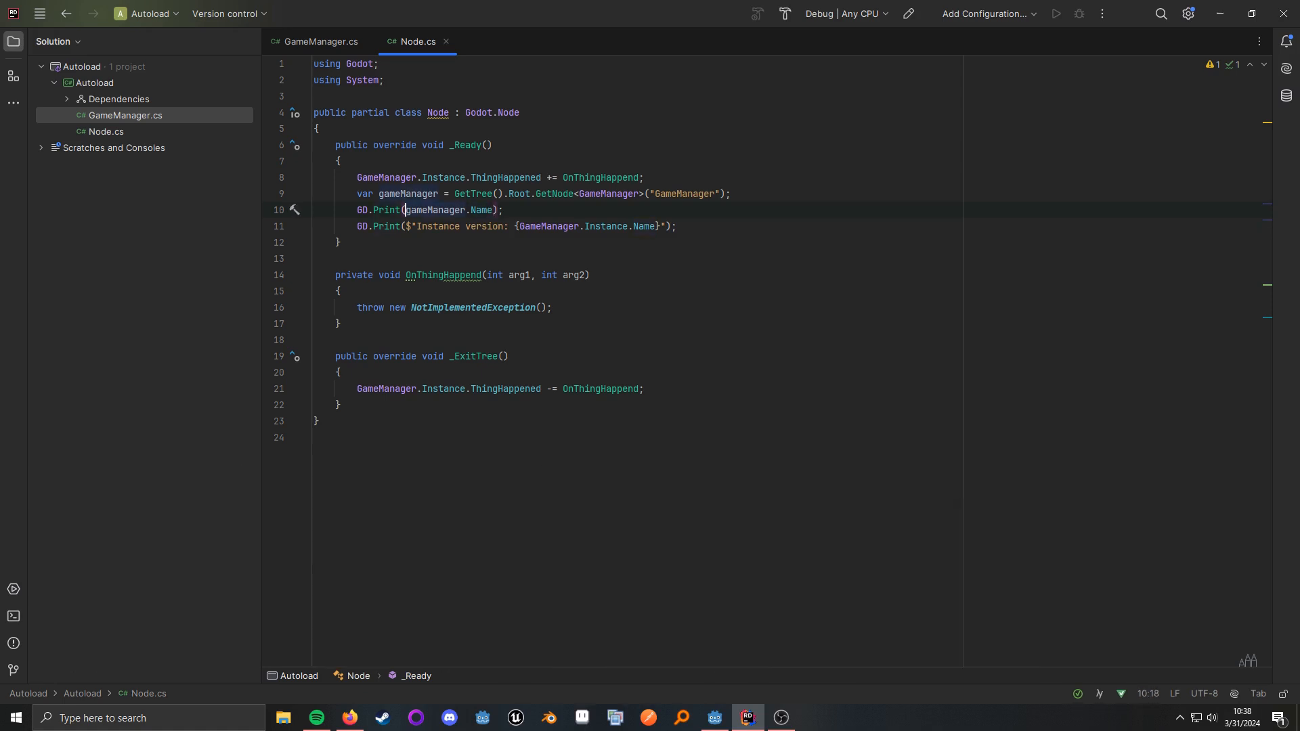
Step: Wrap line 10 in $"Non-instance version: {…}" and run the scene in Godot
text($"N")
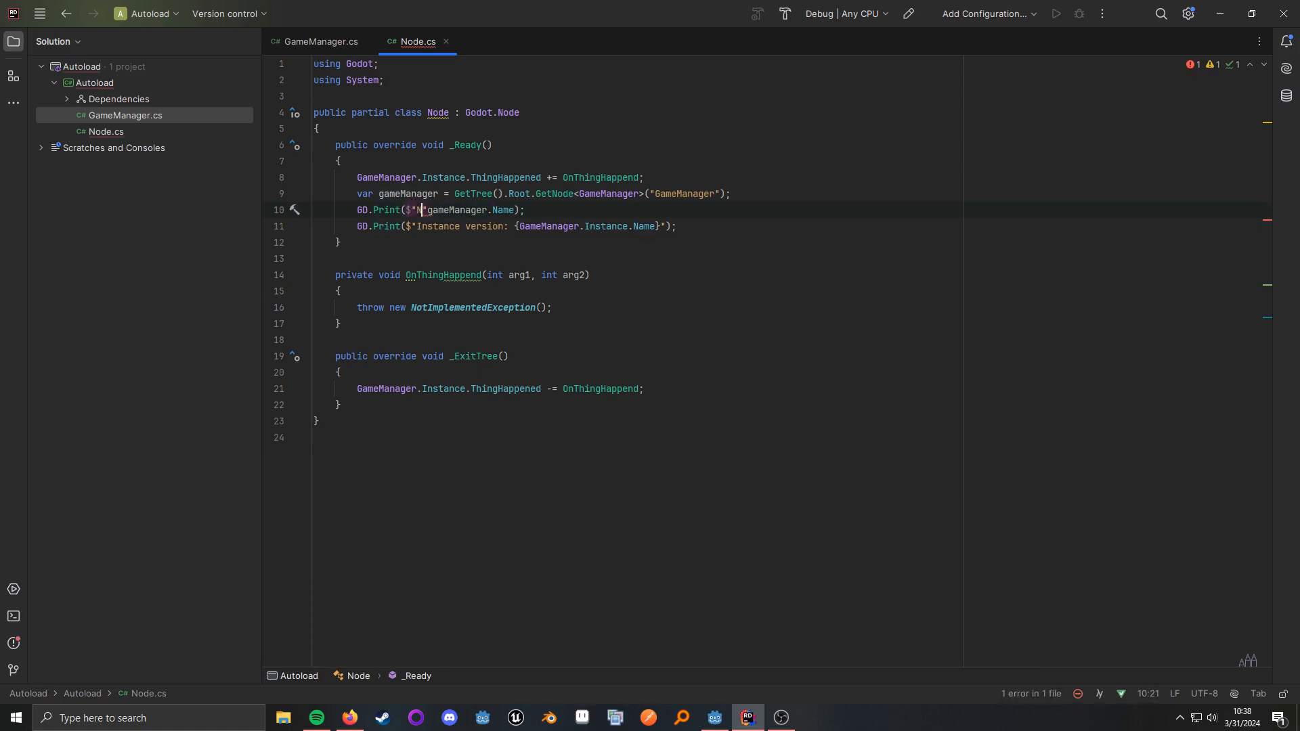
text(Non-instance version: {)
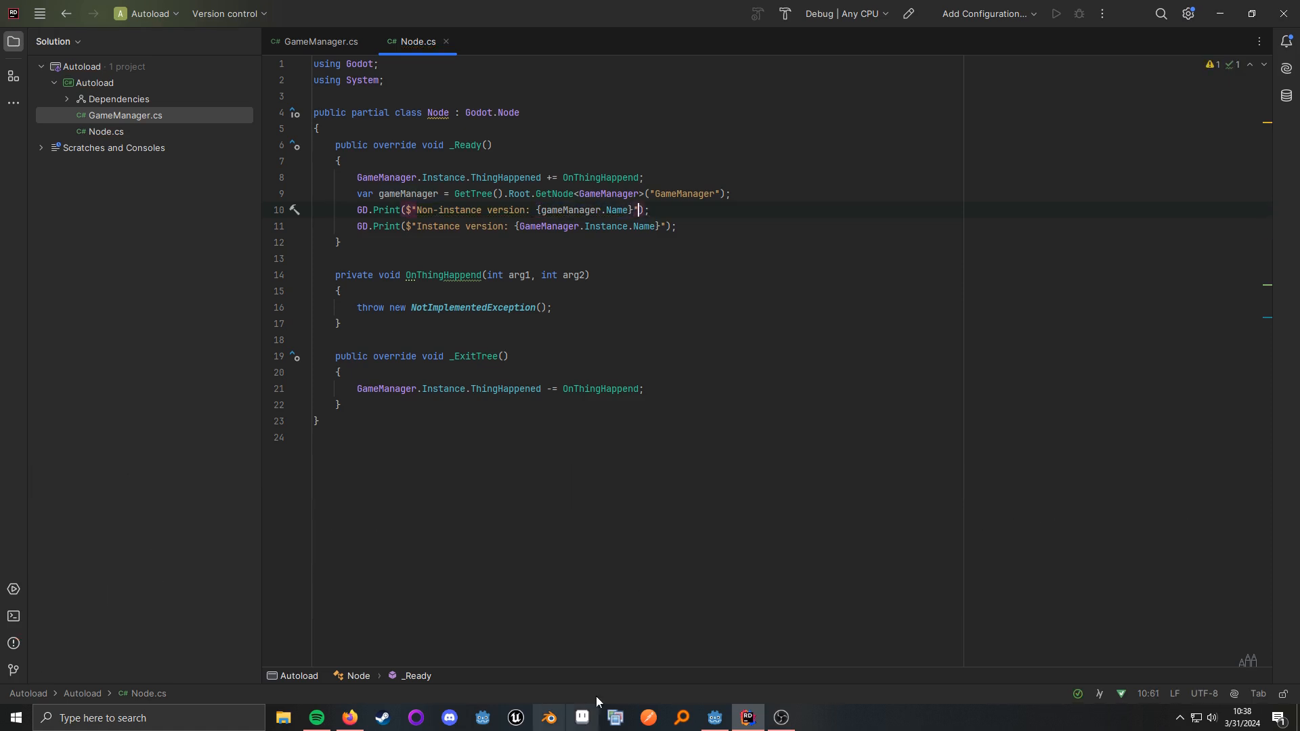
click(714, 718)
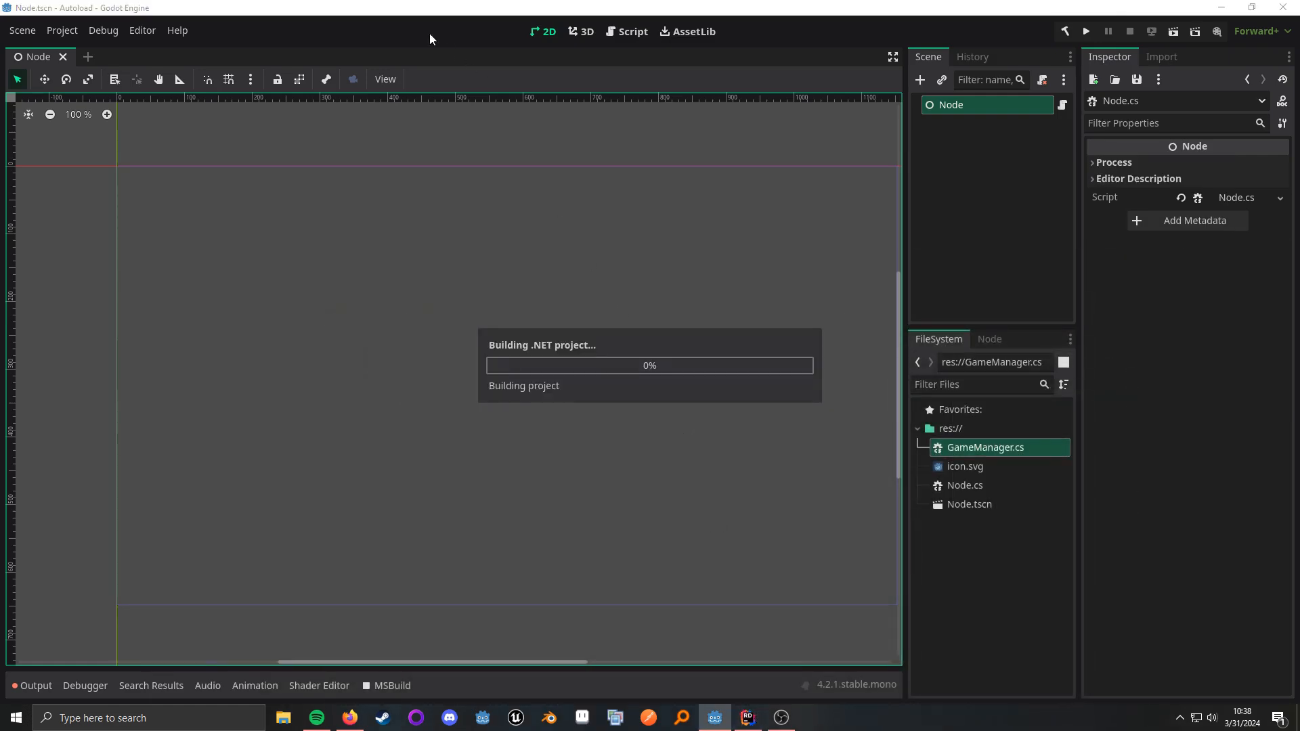
click(1085, 30)
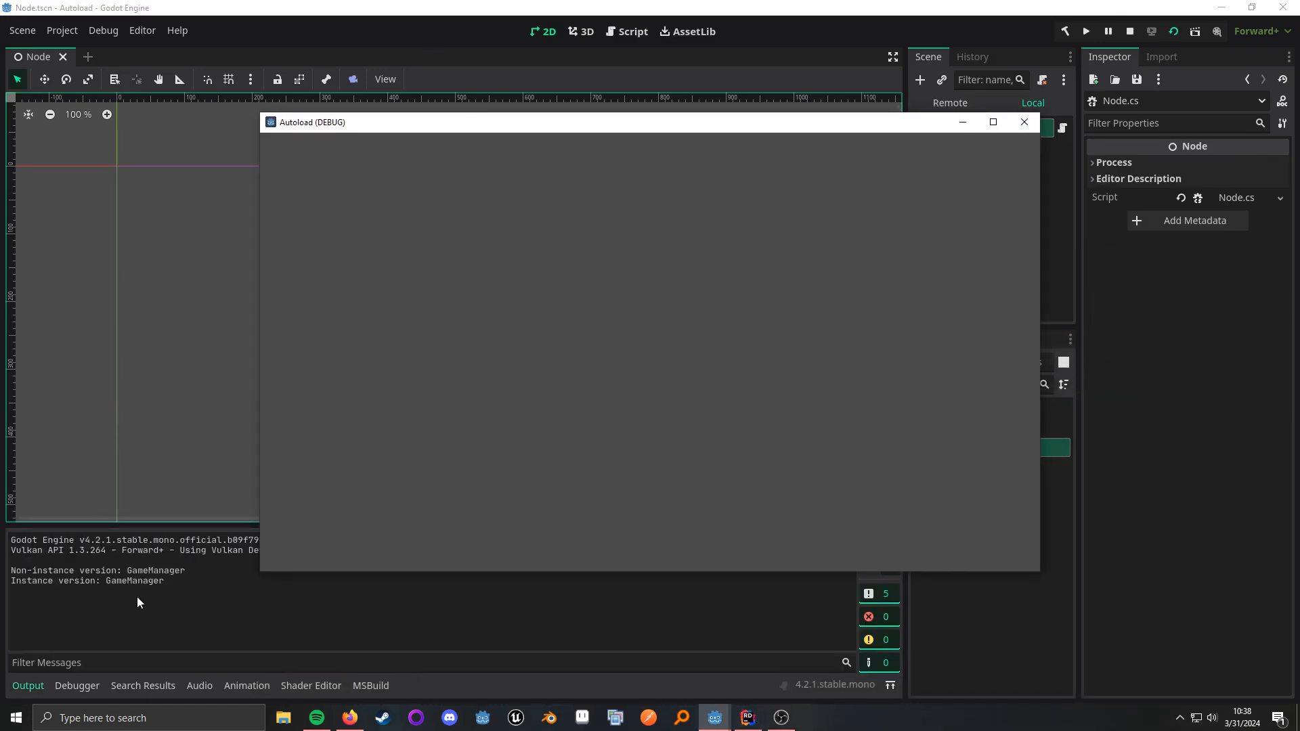